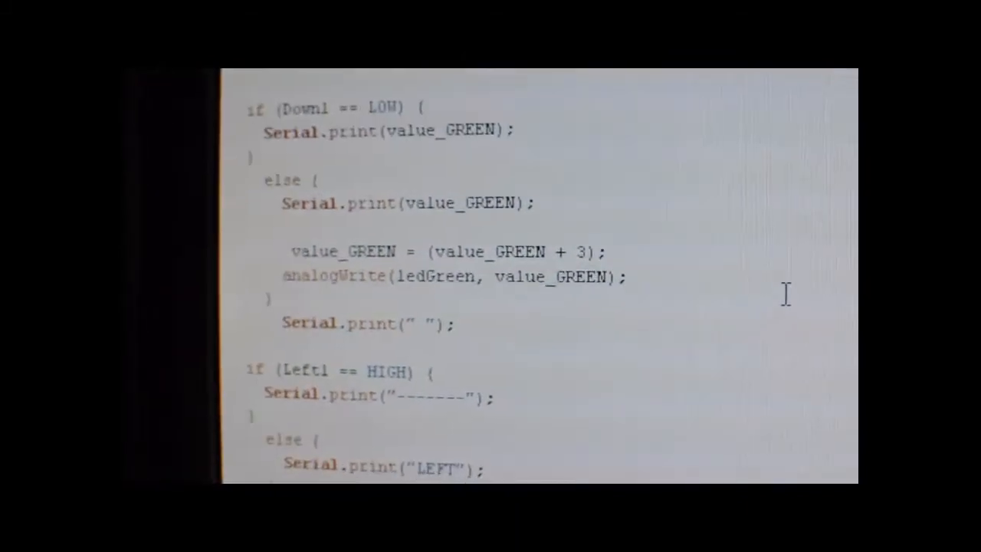
{"action": "scroll", "scroll_direction": "down", "scroll_amount": 3}
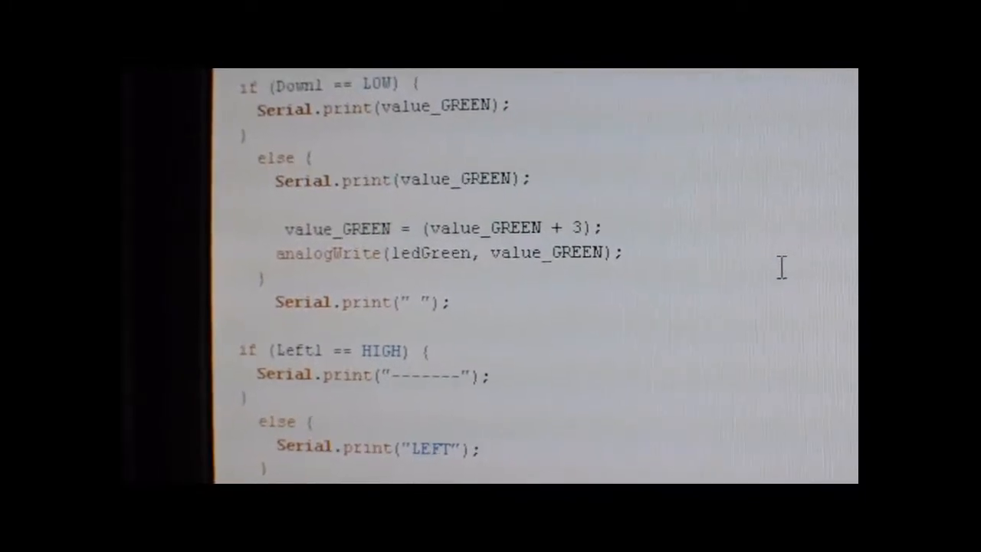
{"action": "scroll", "scroll_direction": "down", "scroll_amount": 3}
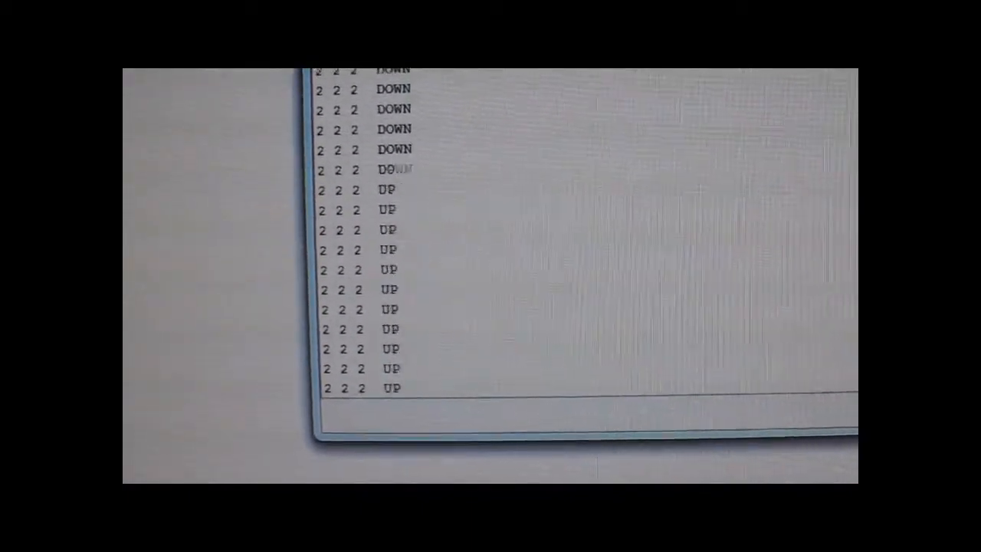
{"action": "scroll", "scroll_direction": "down", "scroll_amount": 3}
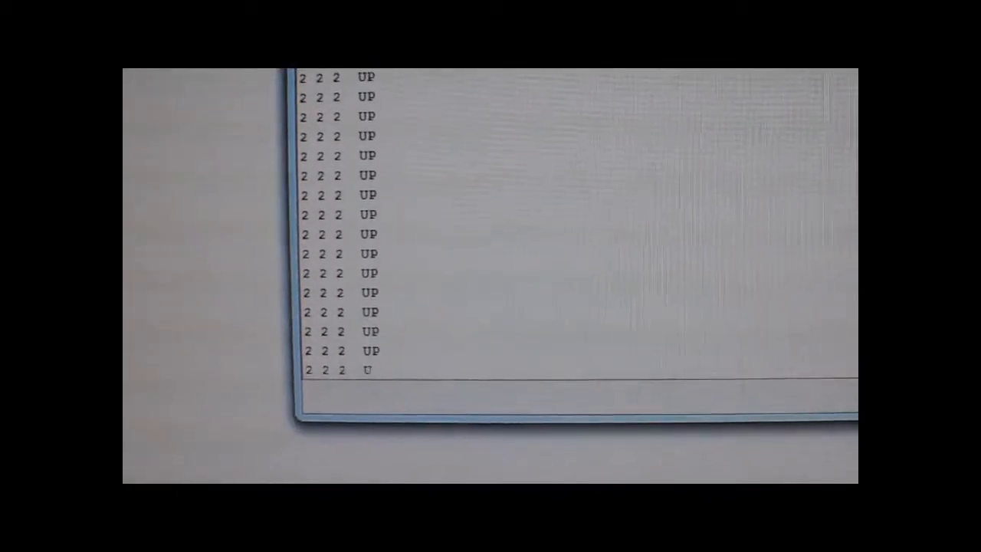